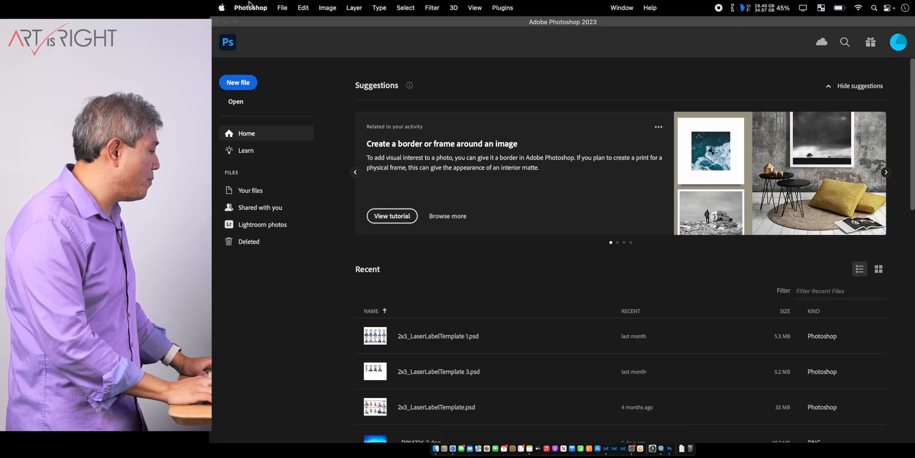
# Step: Bring up the Preferences submenu from the Photoshop menu
pyautogui.click(250, 7)
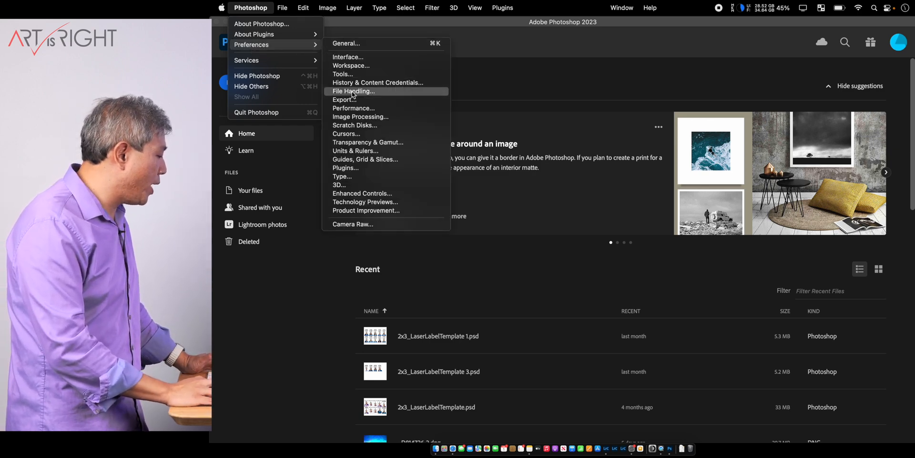
# Step: Enable Precise color management for HDR display in Technology Previews, confirm, and reopen Preferences
pyautogui.click(365, 203)
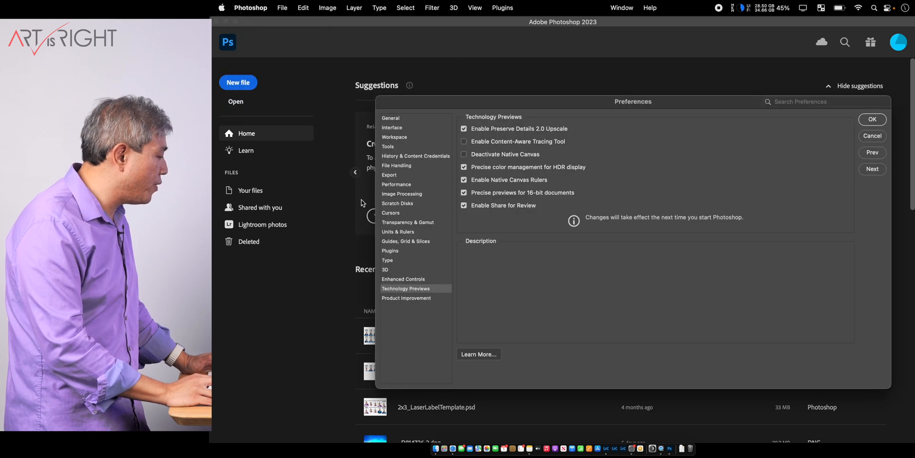
pyautogui.moveTo(366, 198)
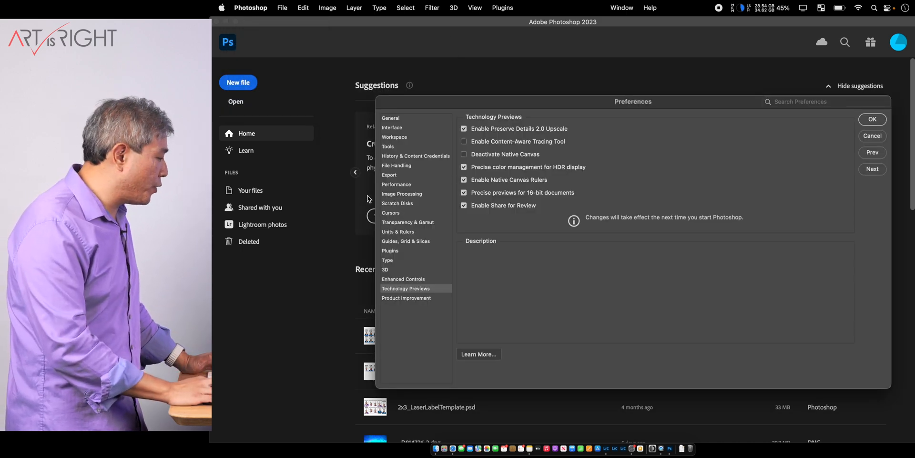
pyautogui.click(529, 166)
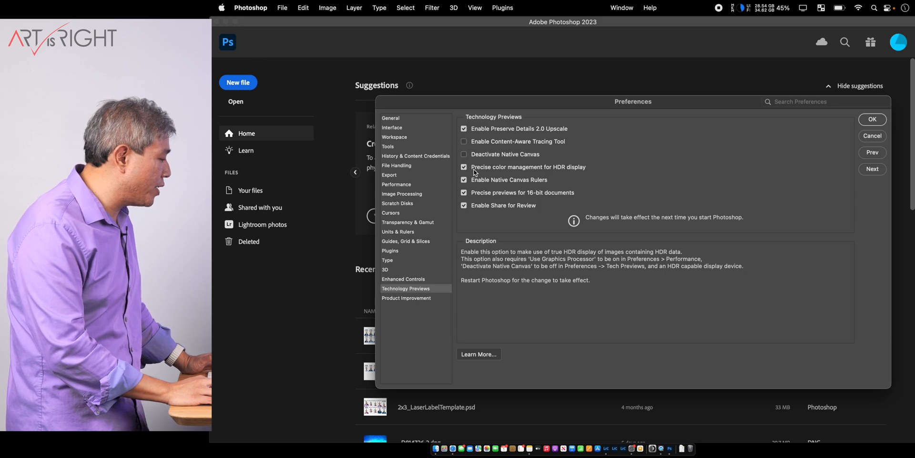
pyautogui.moveTo(564, 169)
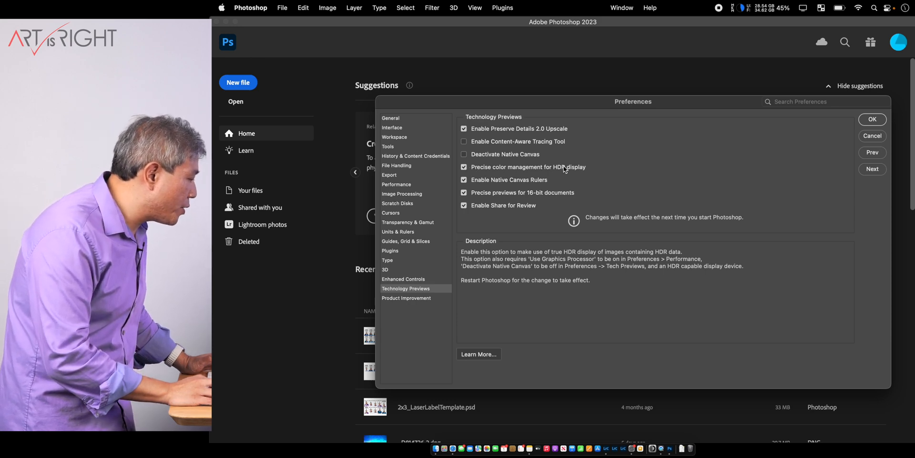
pyautogui.moveTo(564, 169)
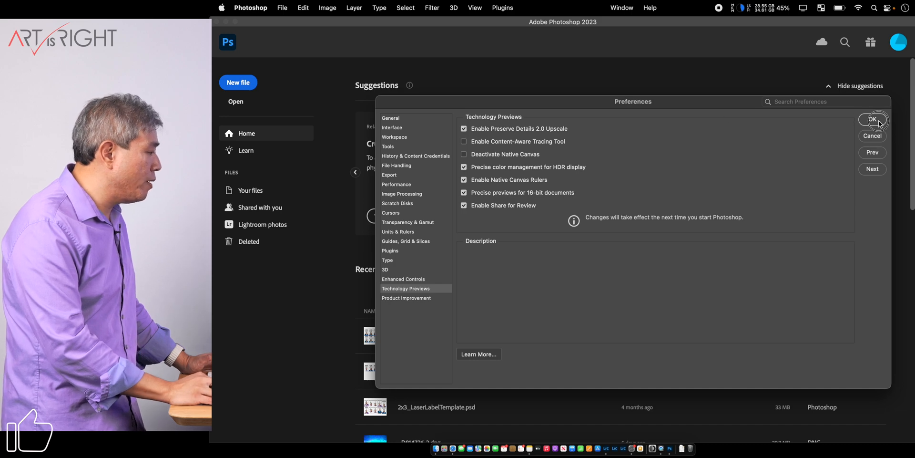
pyautogui.click(872, 121)
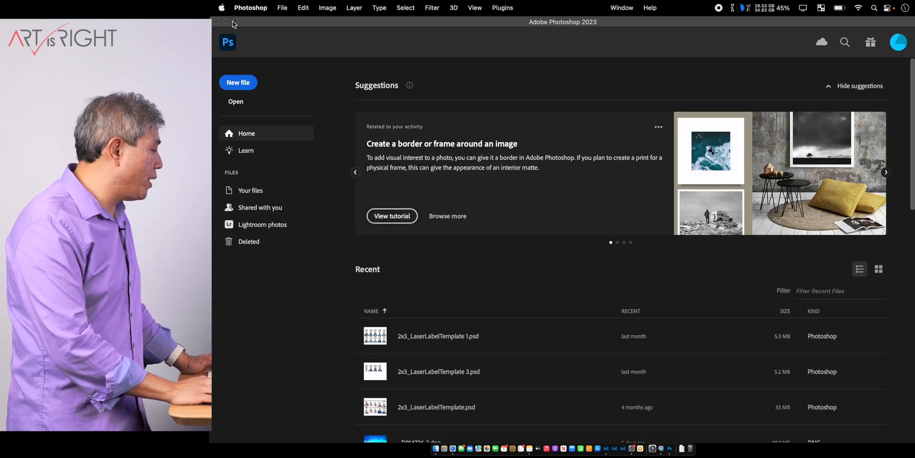
pyautogui.click(251, 8)
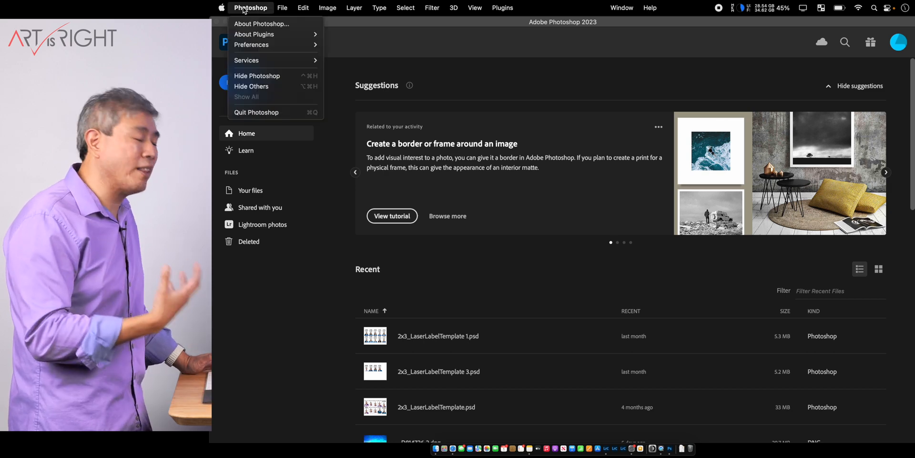
pyautogui.moveTo(252, 45)
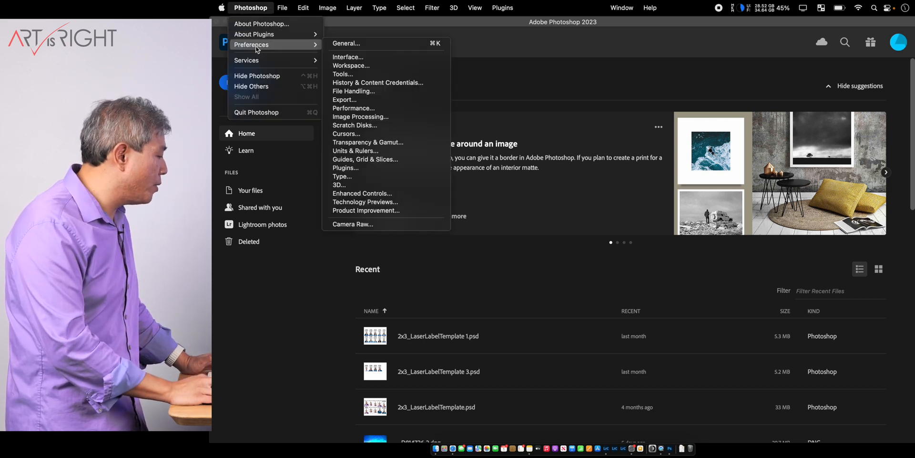
pyautogui.moveTo(343, 245)
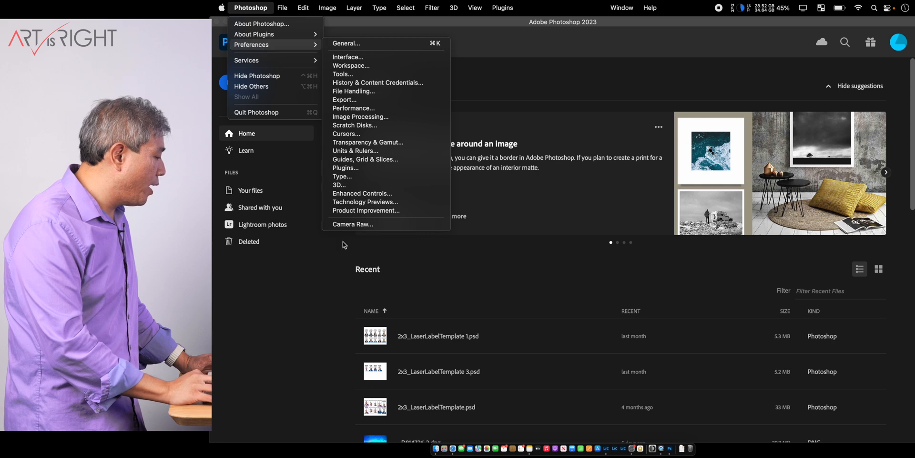
# Step: Turn on HDR Output in Camera Raw's Technology Previews and confirm
pyautogui.click(352, 224)
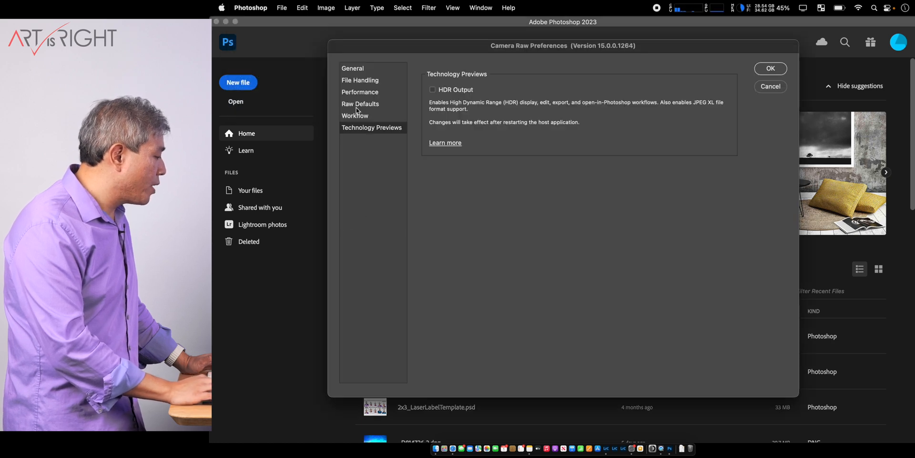
pyautogui.moveTo(361, 137)
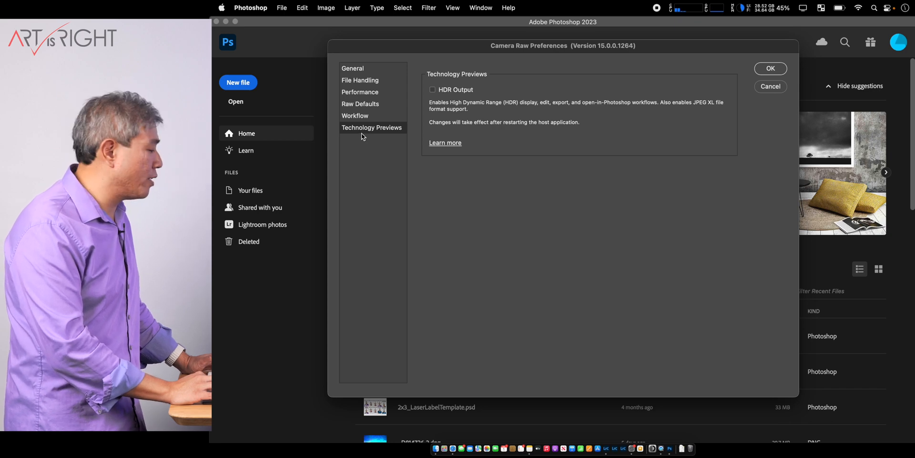
pyautogui.click(433, 89)
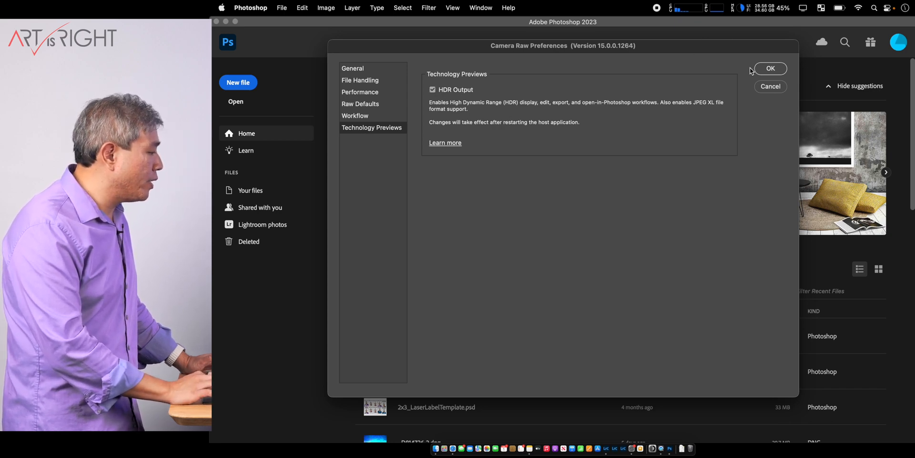
pyautogui.click(771, 69)
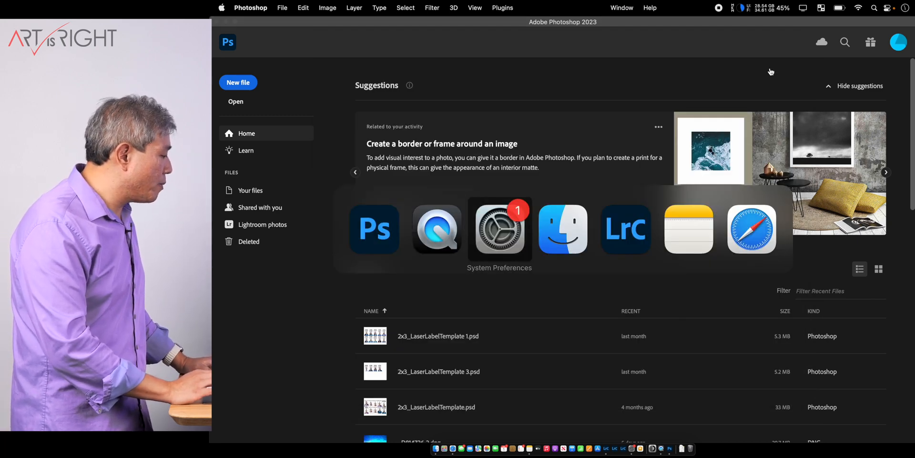
pyautogui.moveTo(625, 229)
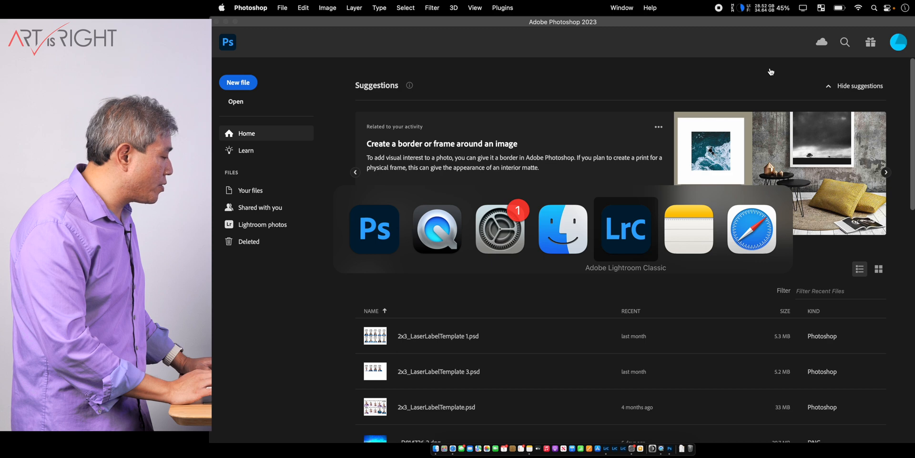
# Step: Switch to Lightroom Classic showing the HDRDEMO_C catalog in Develop
pyautogui.click(626, 228)
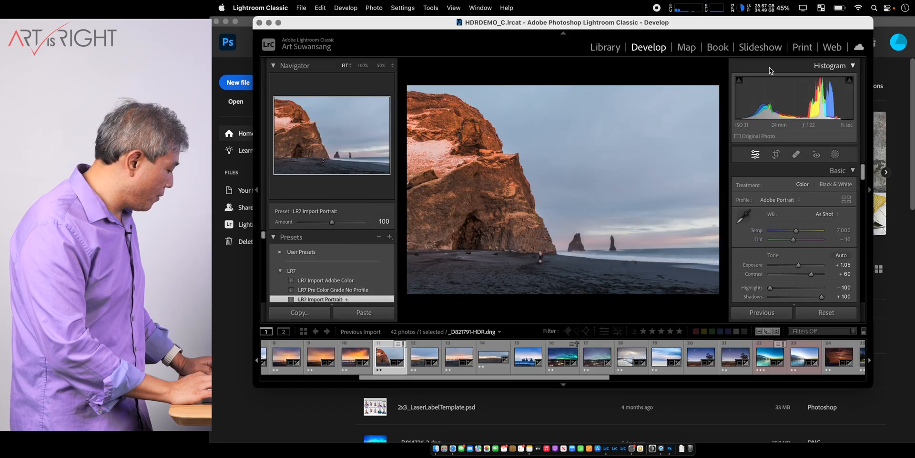